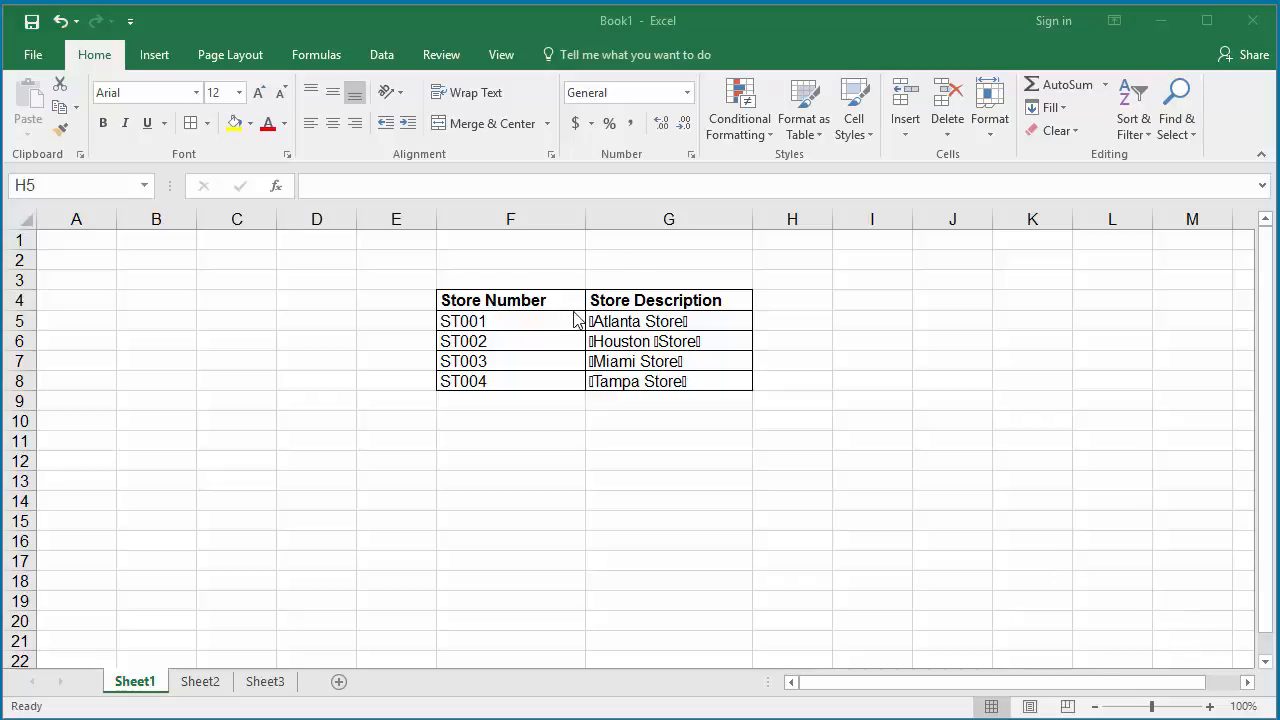
mouse_move(702, 353)
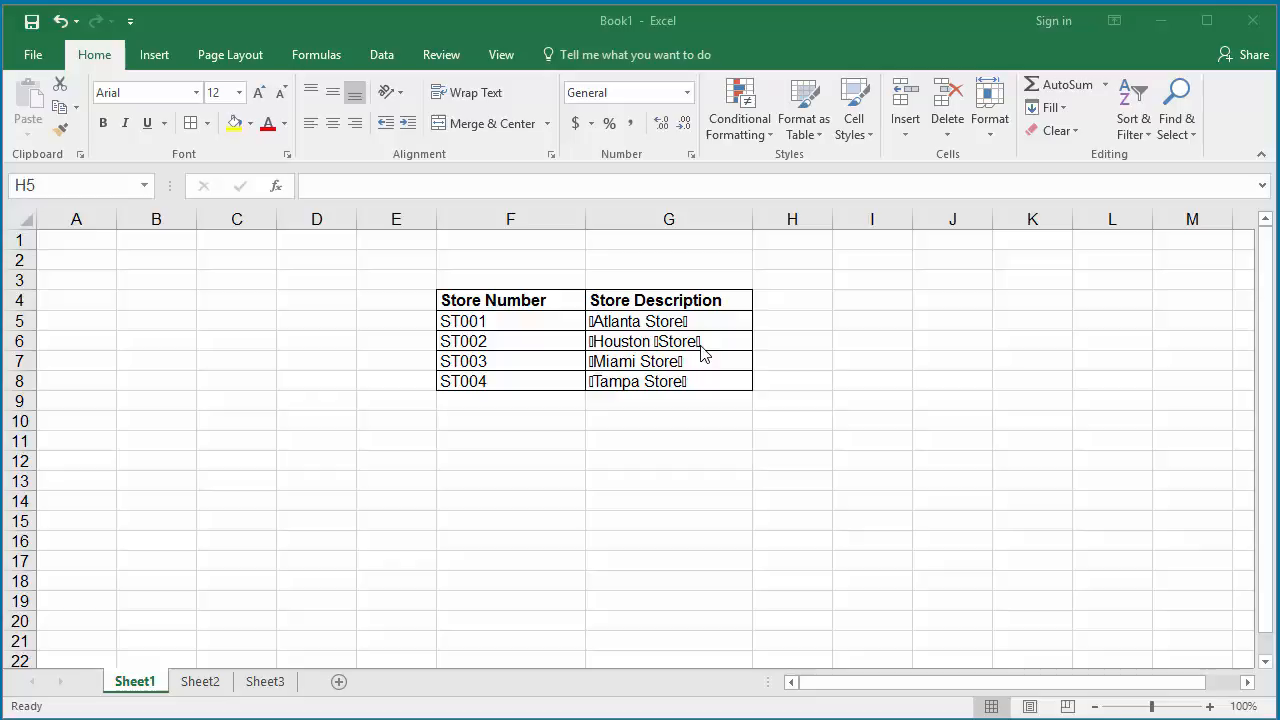
mouse_move(707, 357)
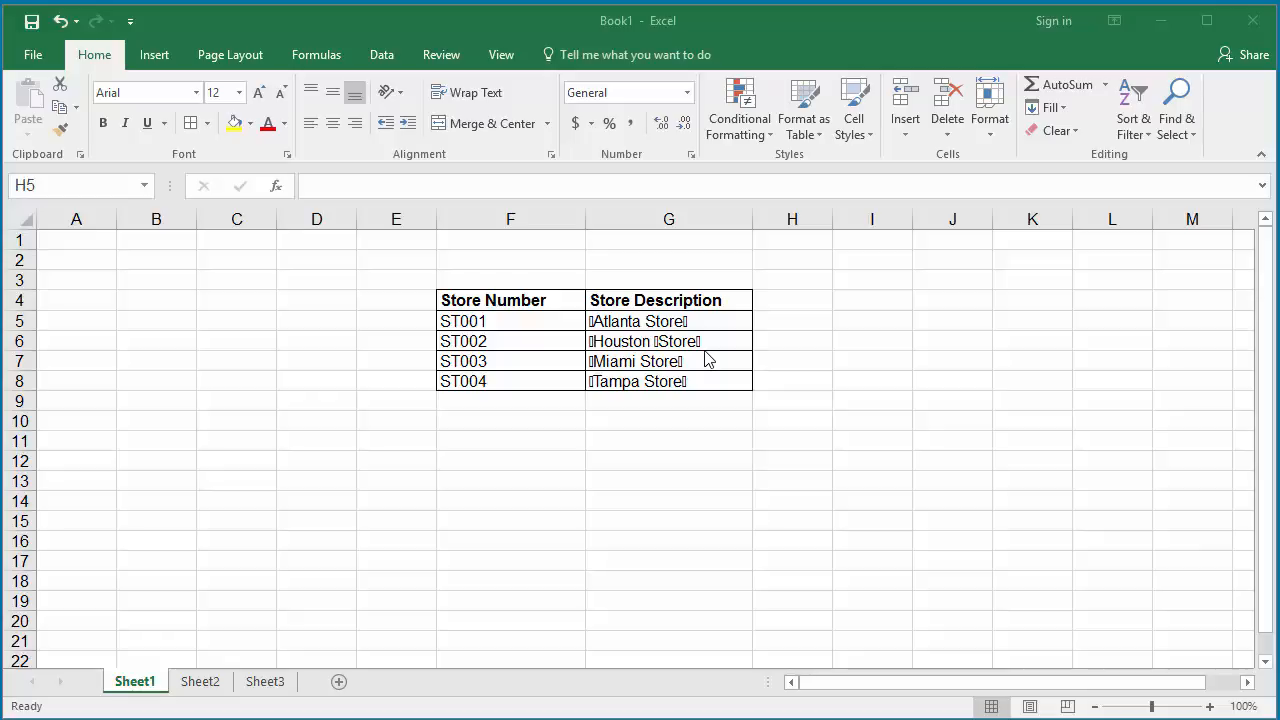
mouse_move(779, 337)
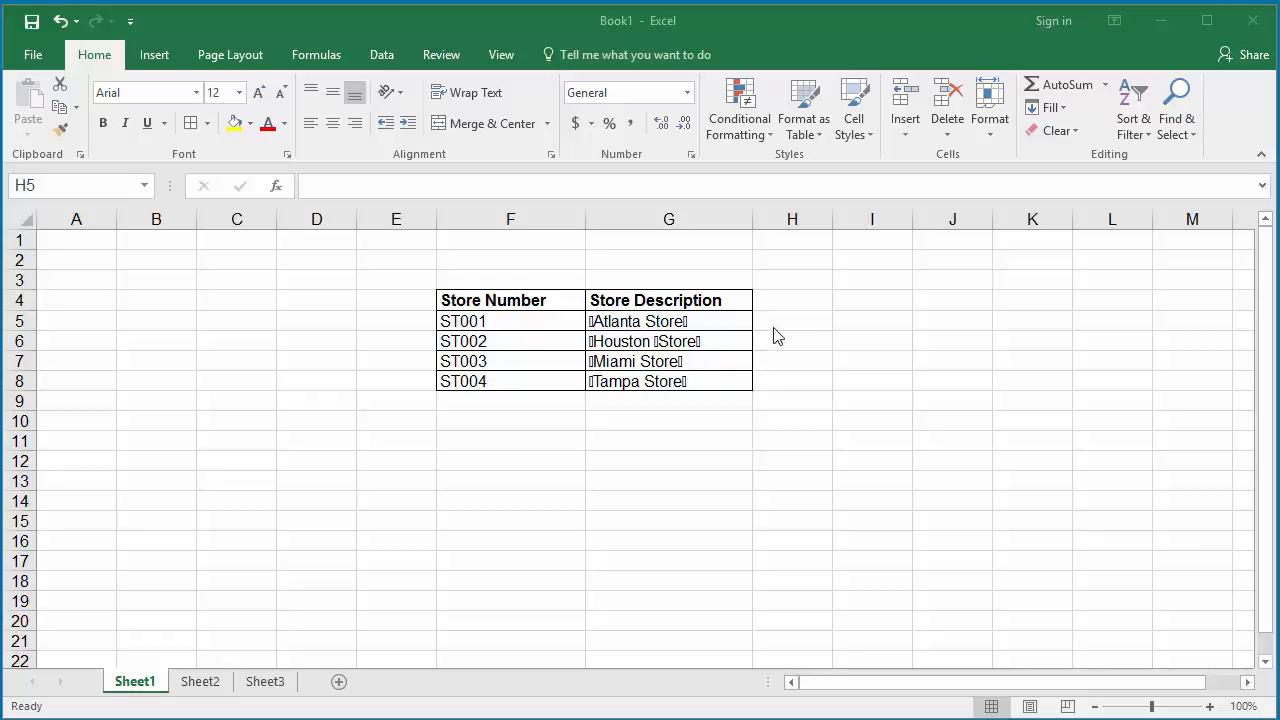
Step: Enter =CLEAN(G5) in H5 to clean the Atlanta Store description
click(792, 320)
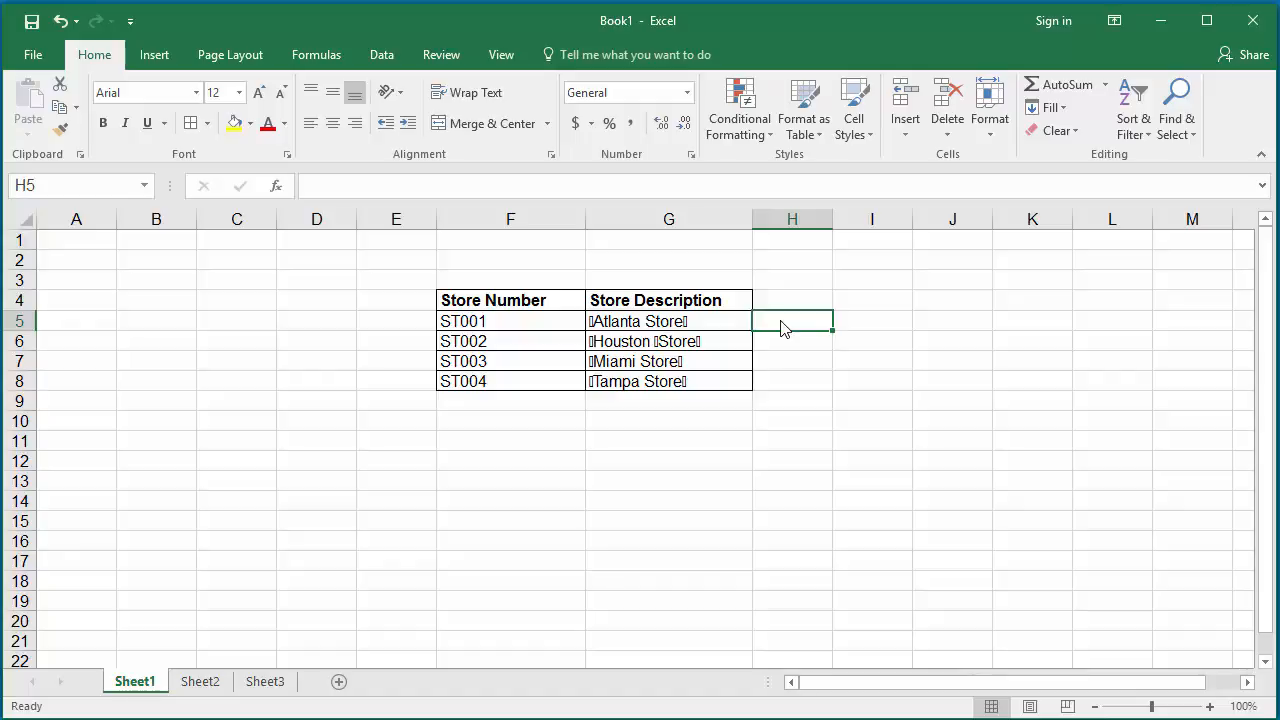
mouse_move(339, 186)
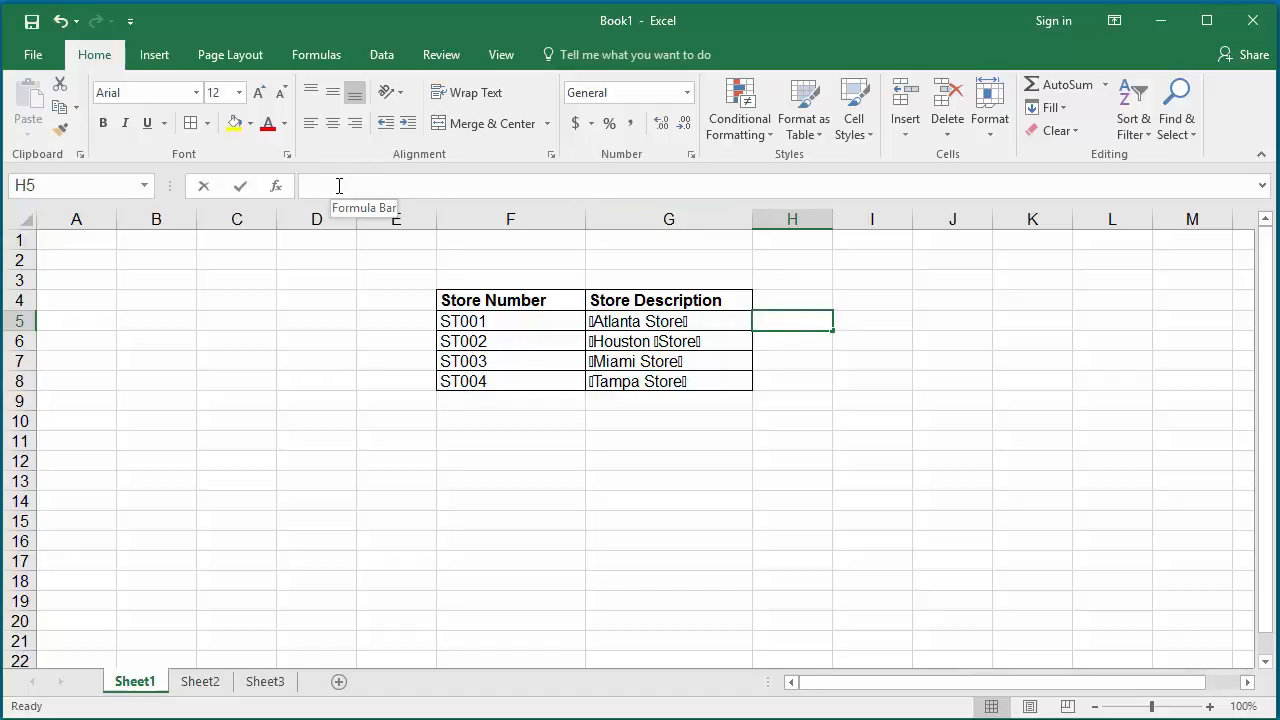
text(=)
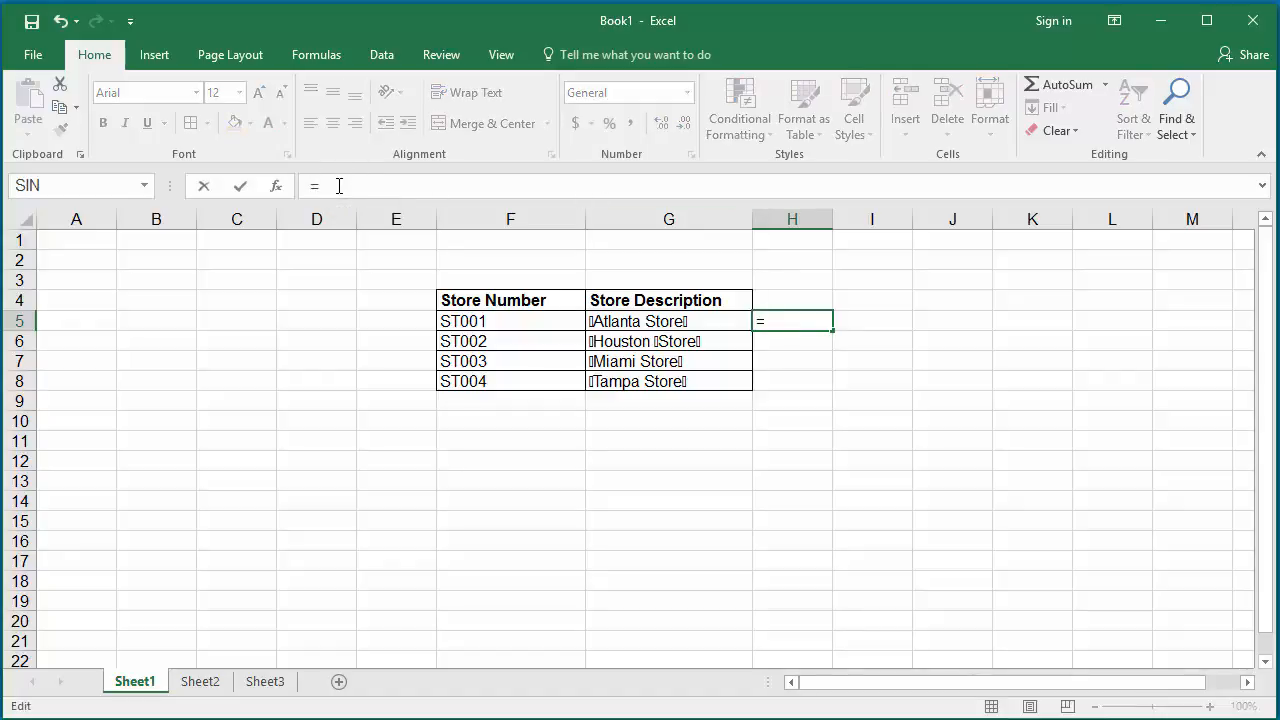
text(CLEA)
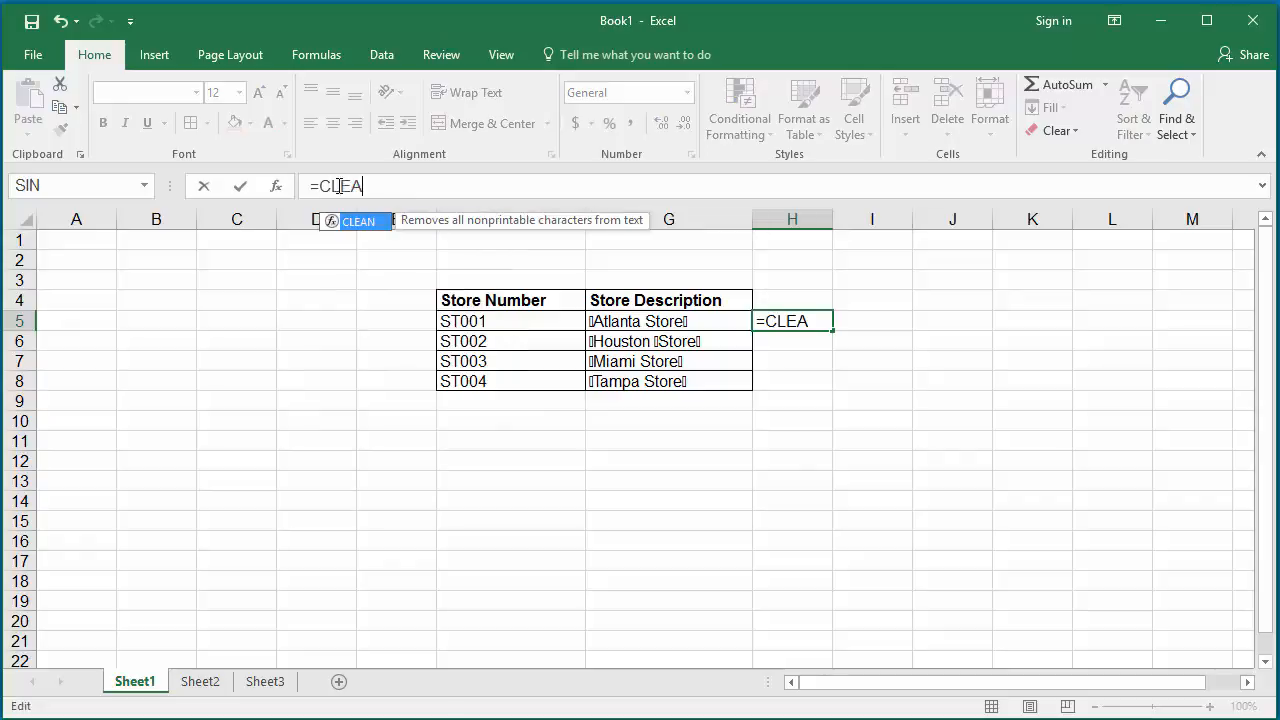
text(N)
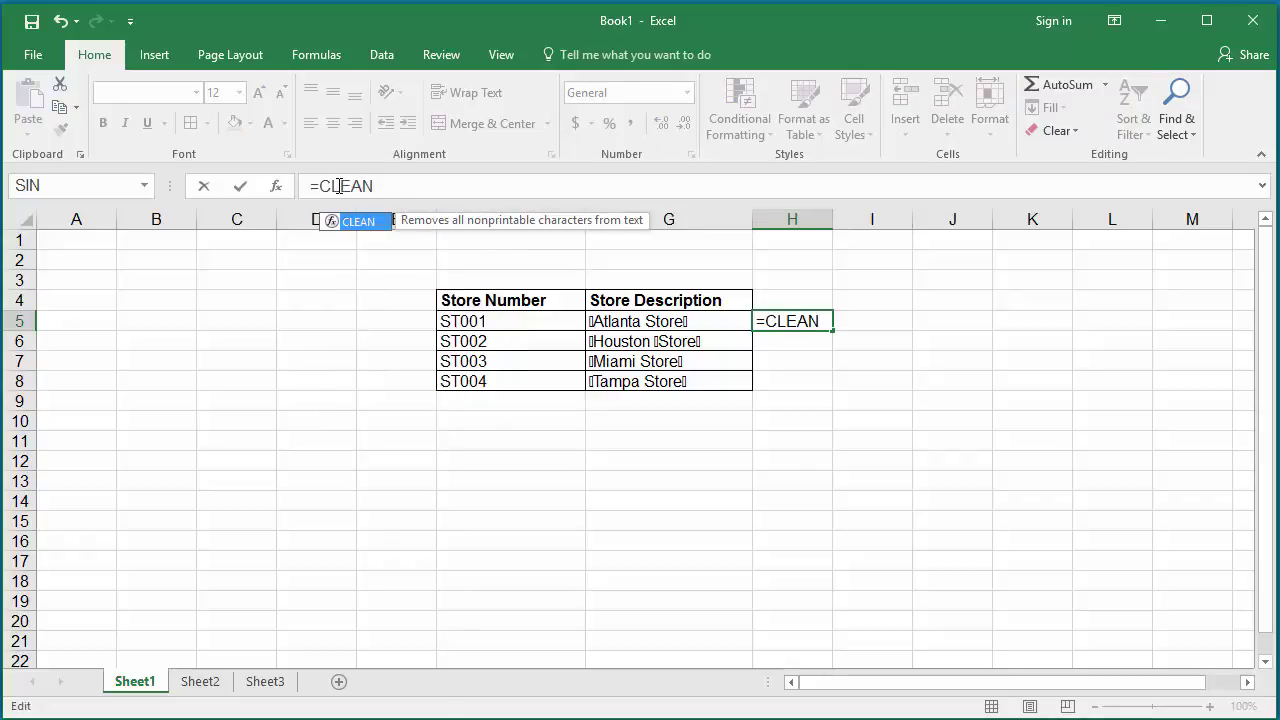
text((G5)
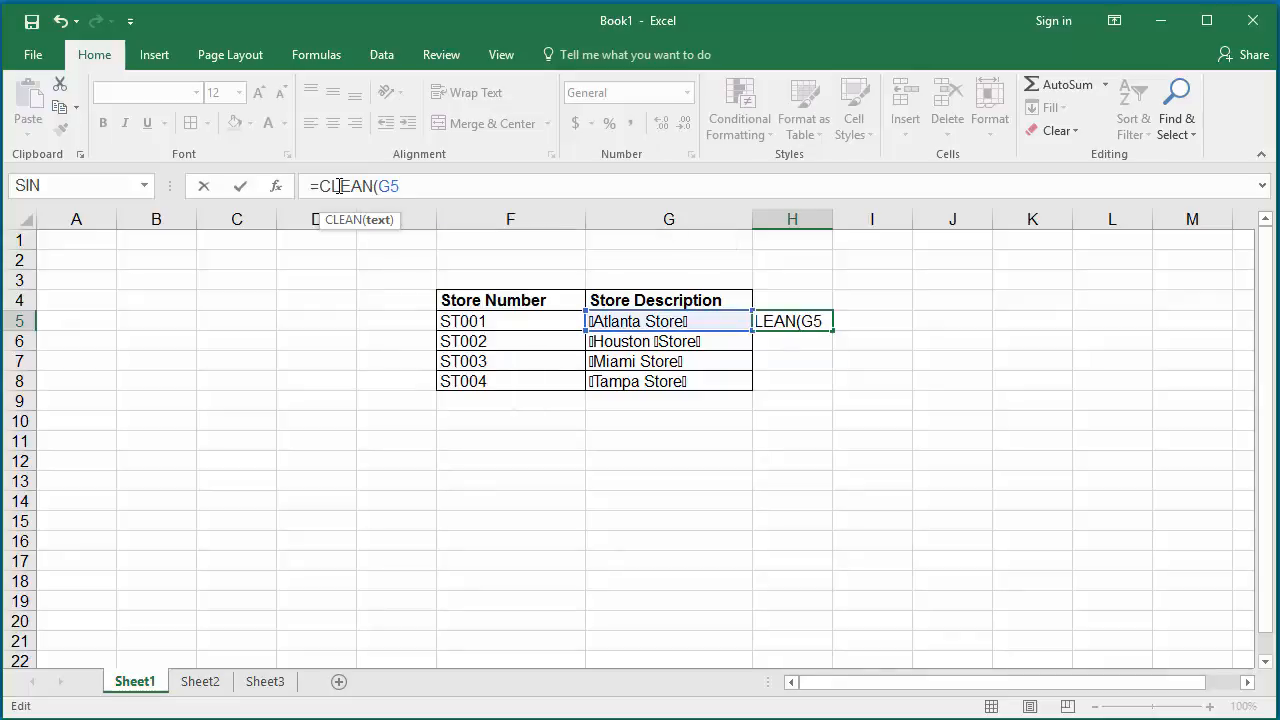
text())
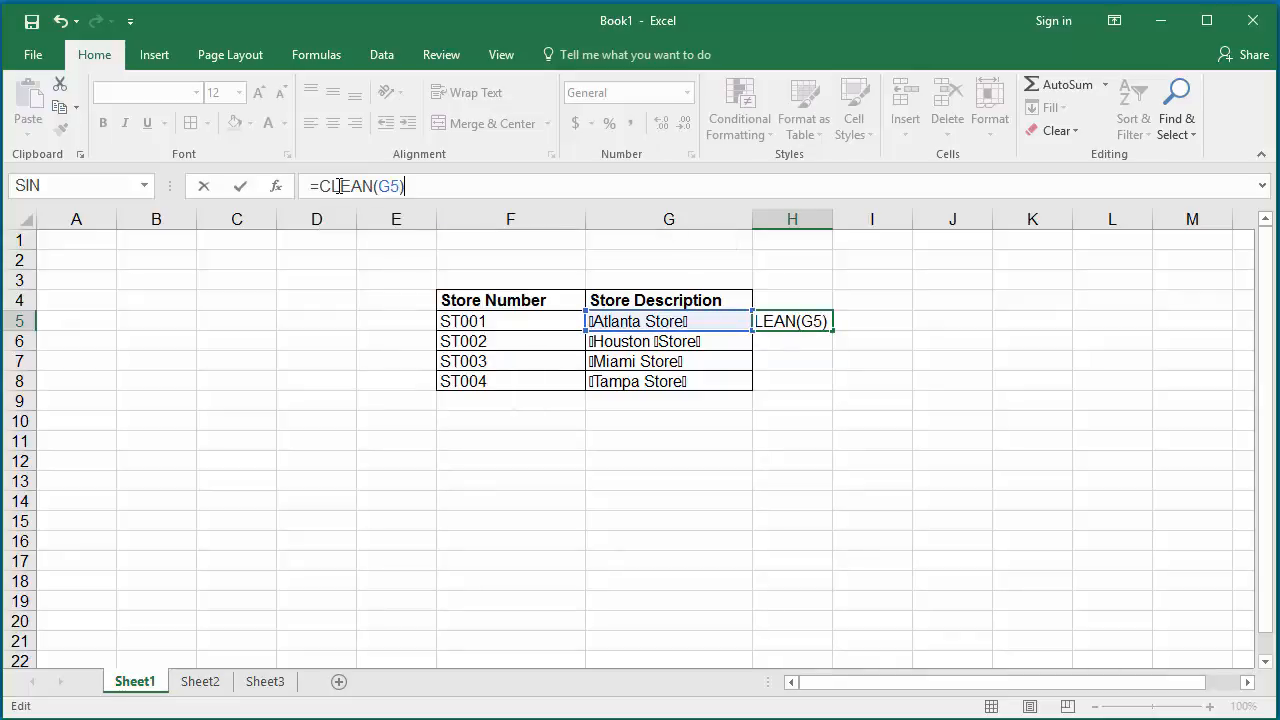
key(Return)
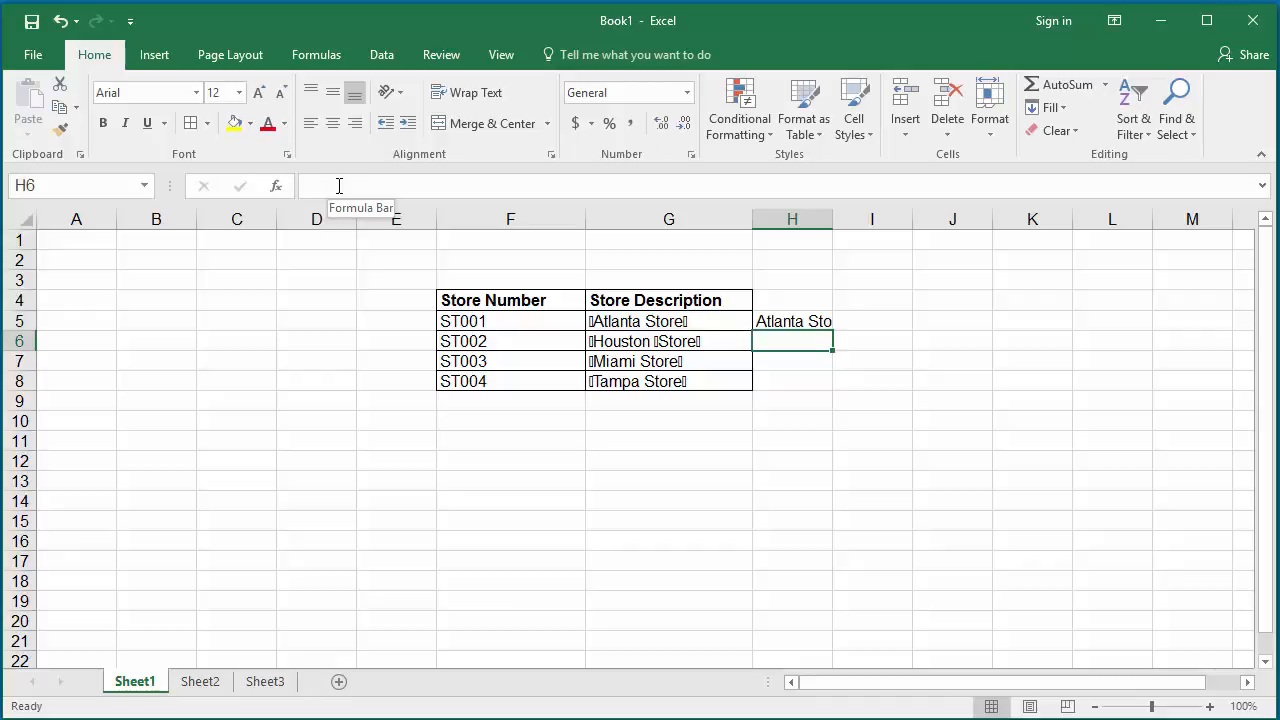
click(792, 321)
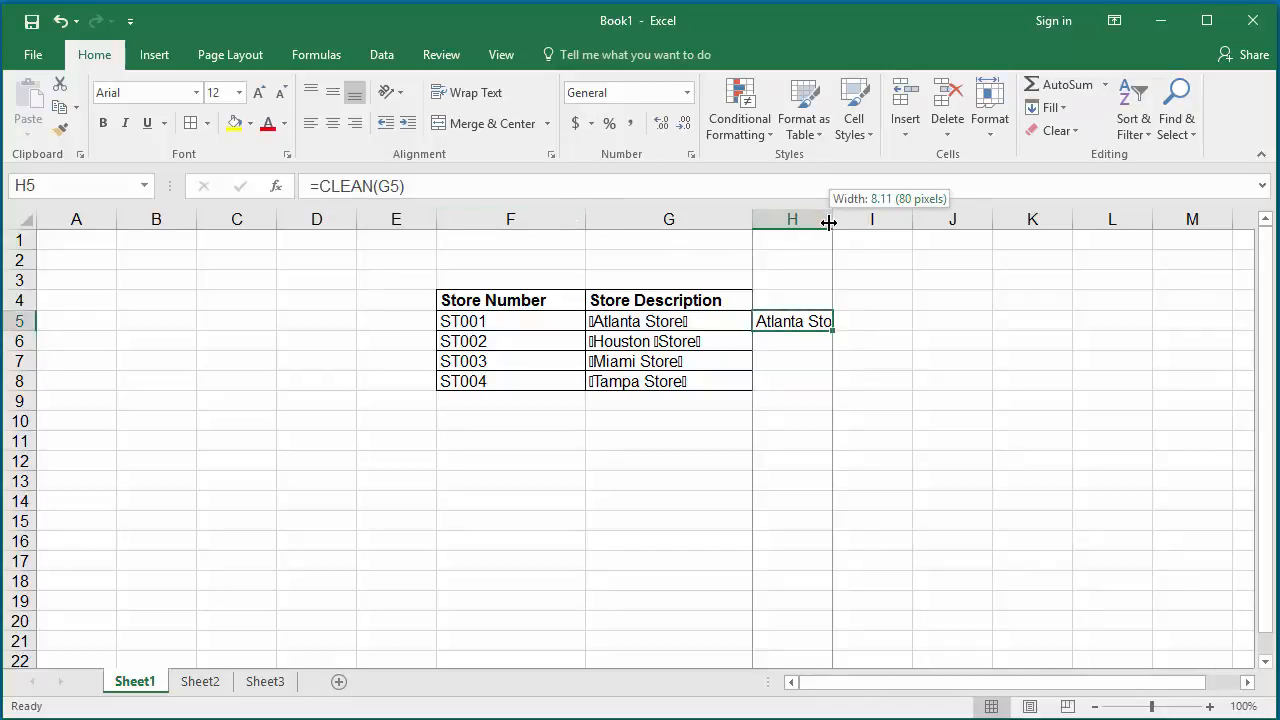
Step: Widen column H so the cleaned 'Atlanta Store' text shows in full
drag(829, 219, 899, 219)
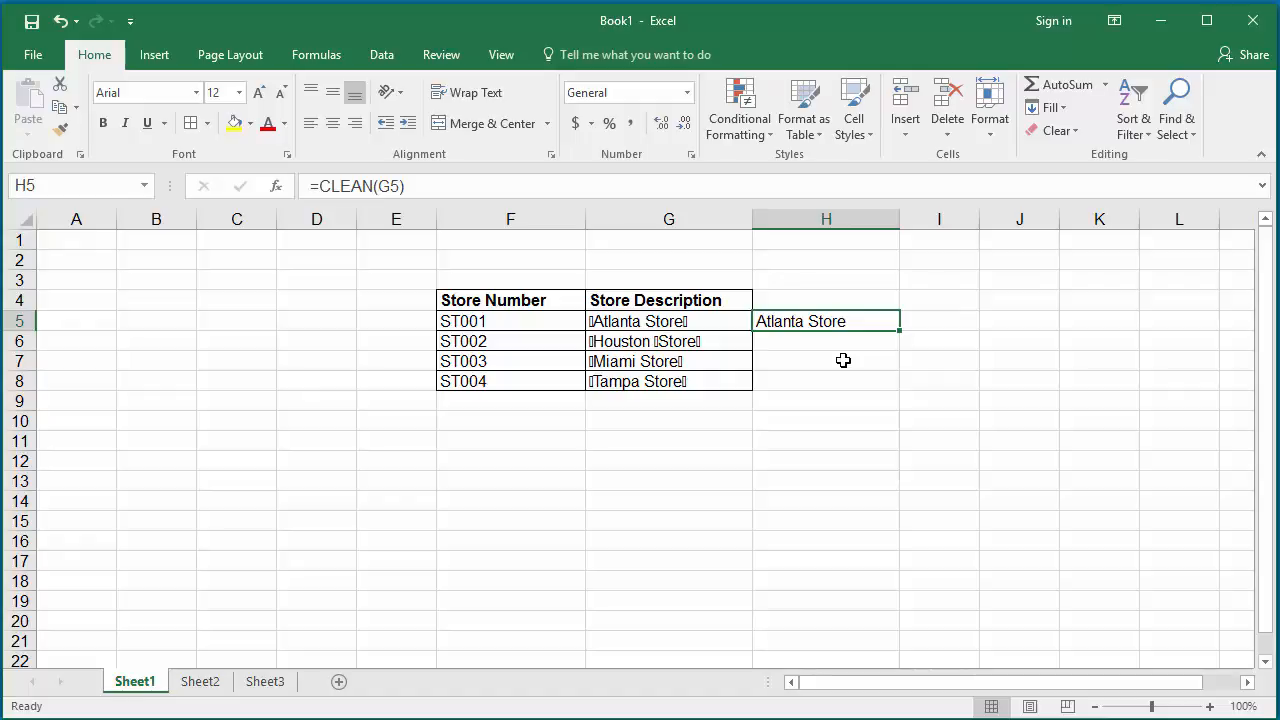
mouse_move(893, 333)
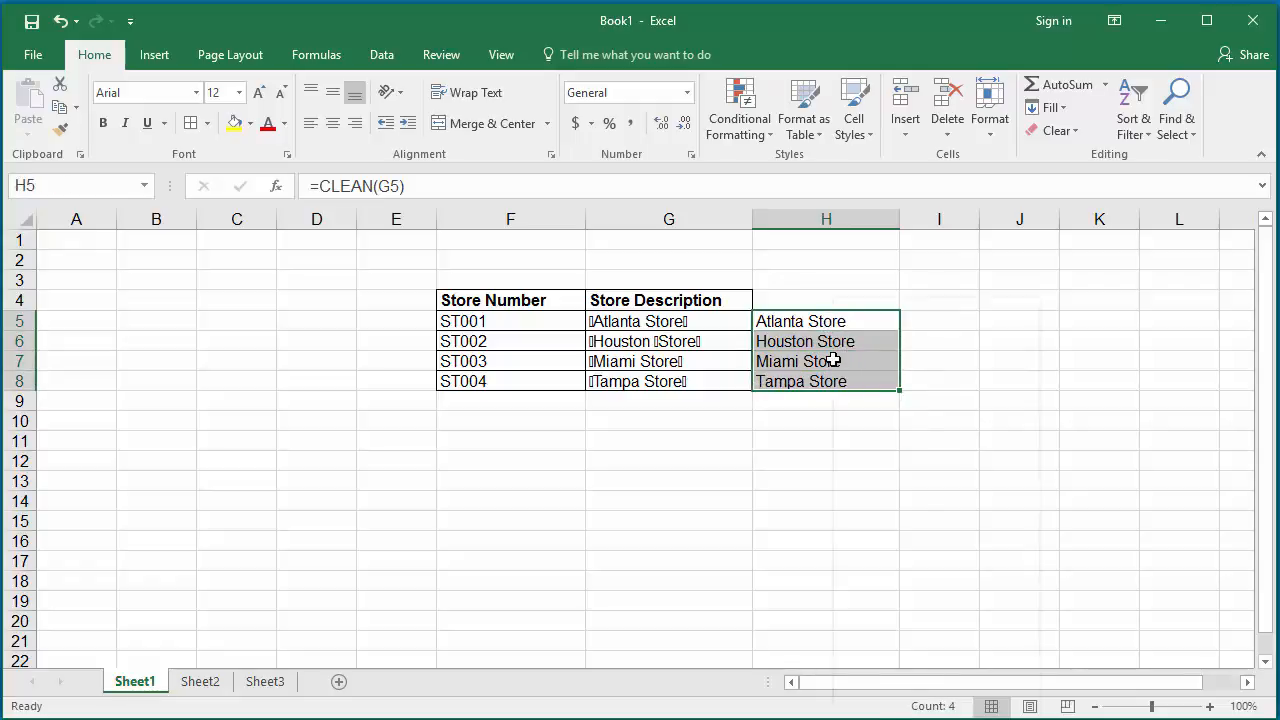
Step: Copy the cleaned H5:H8 text and paste it as values over G5
key(ctrl+c)
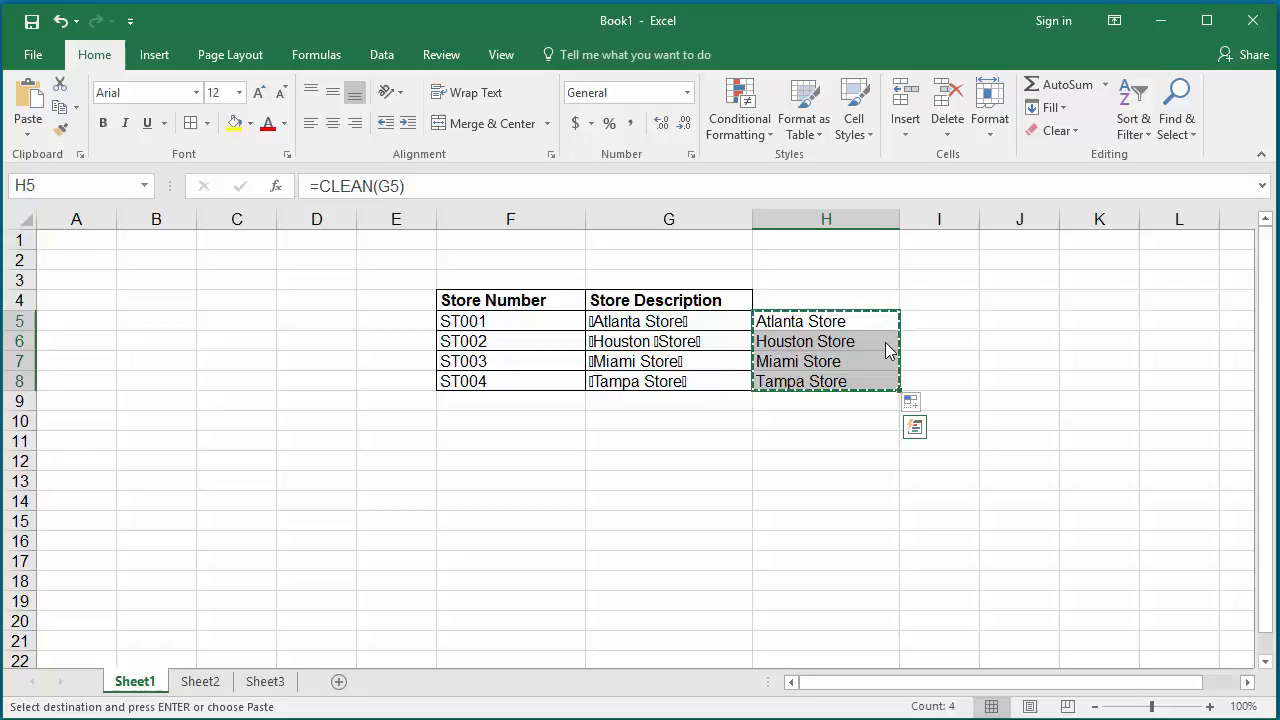
mouse_move(871, 343)
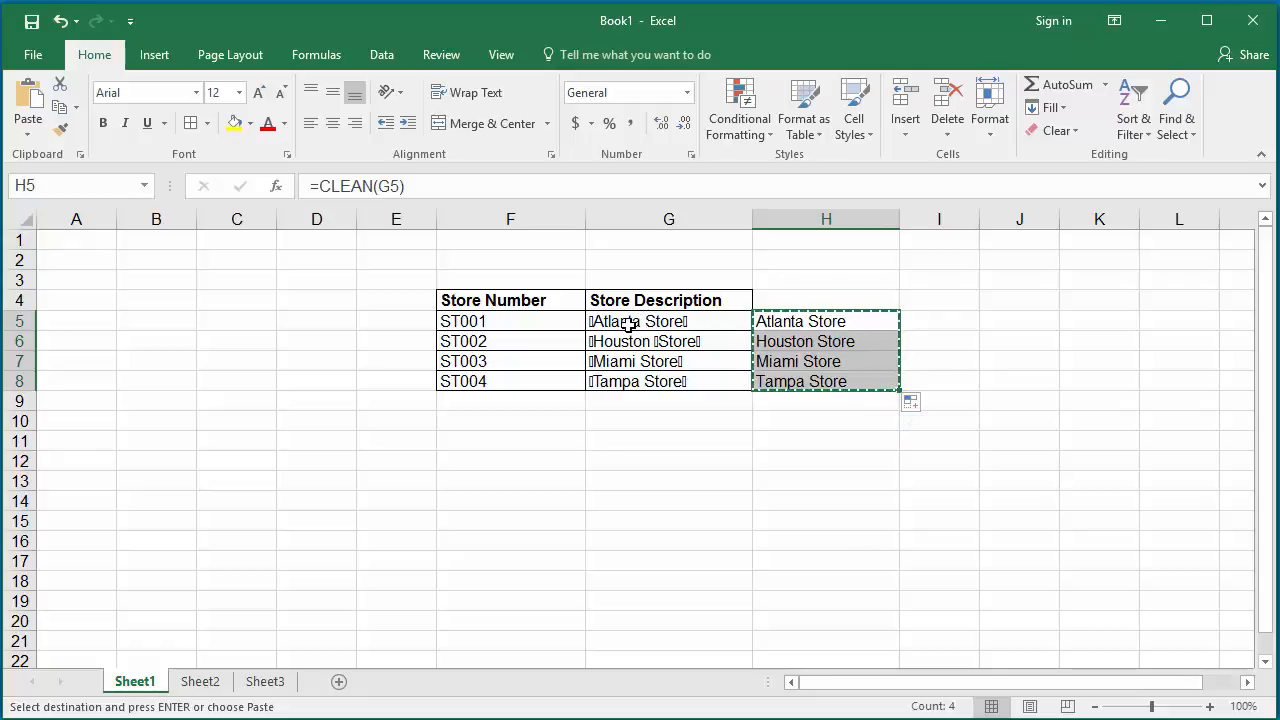
click(668, 321)
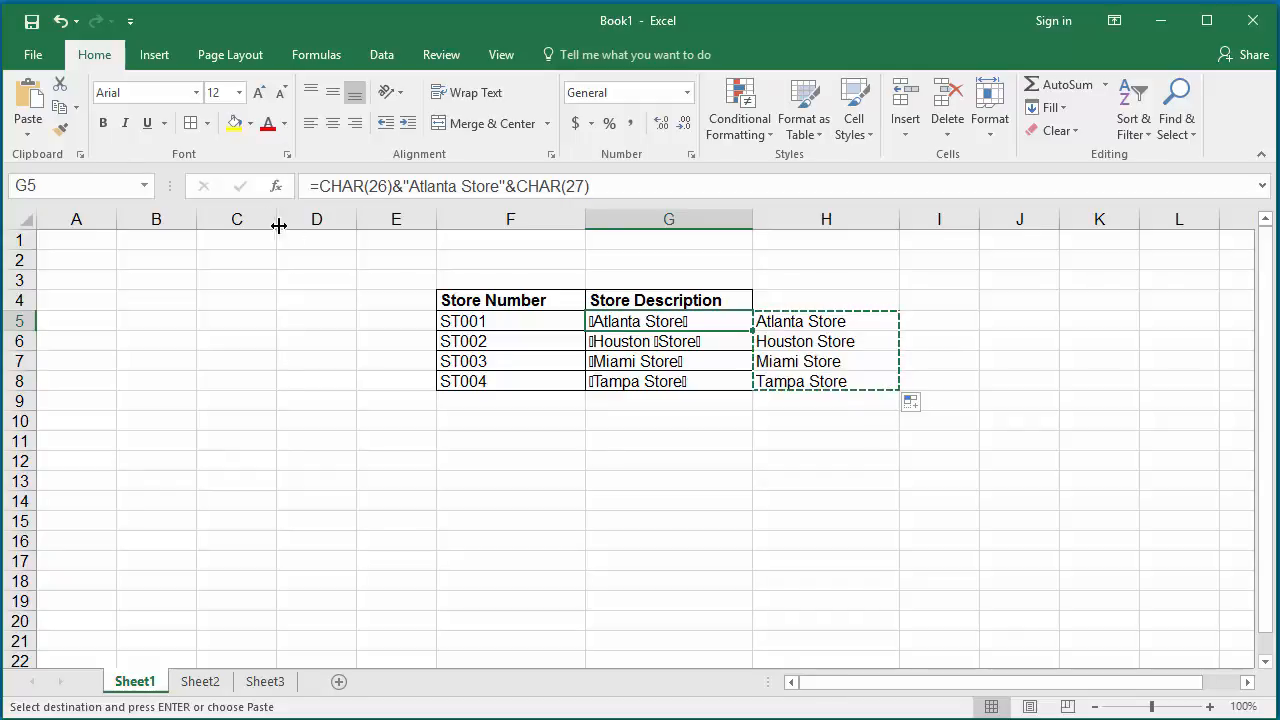
click(28, 100)
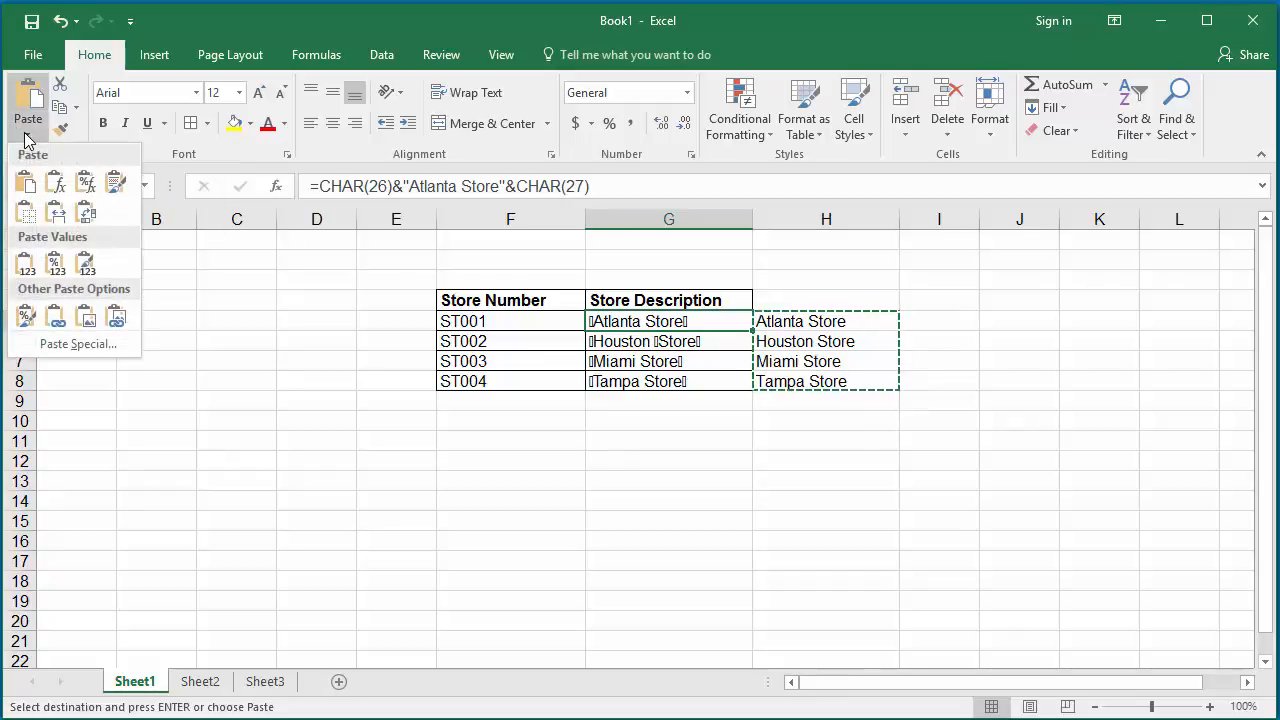
click(26, 262)
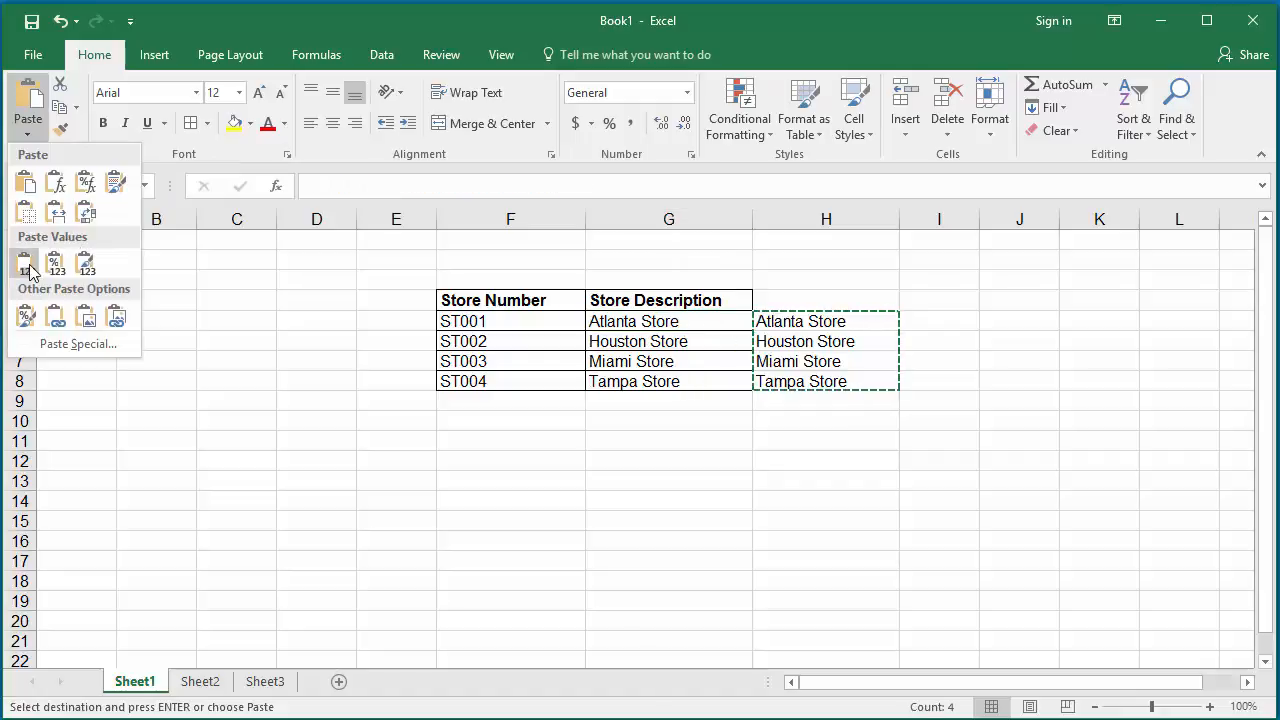
click(25, 261)
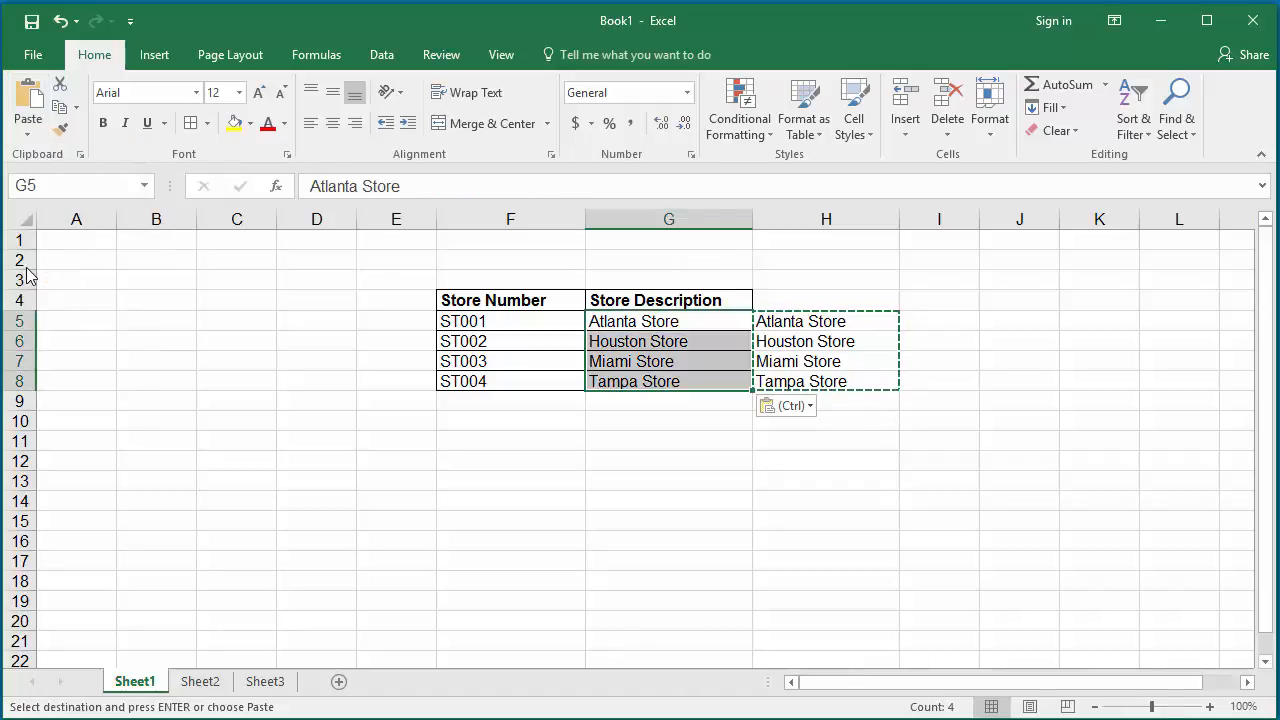
mouse_move(692, 464)
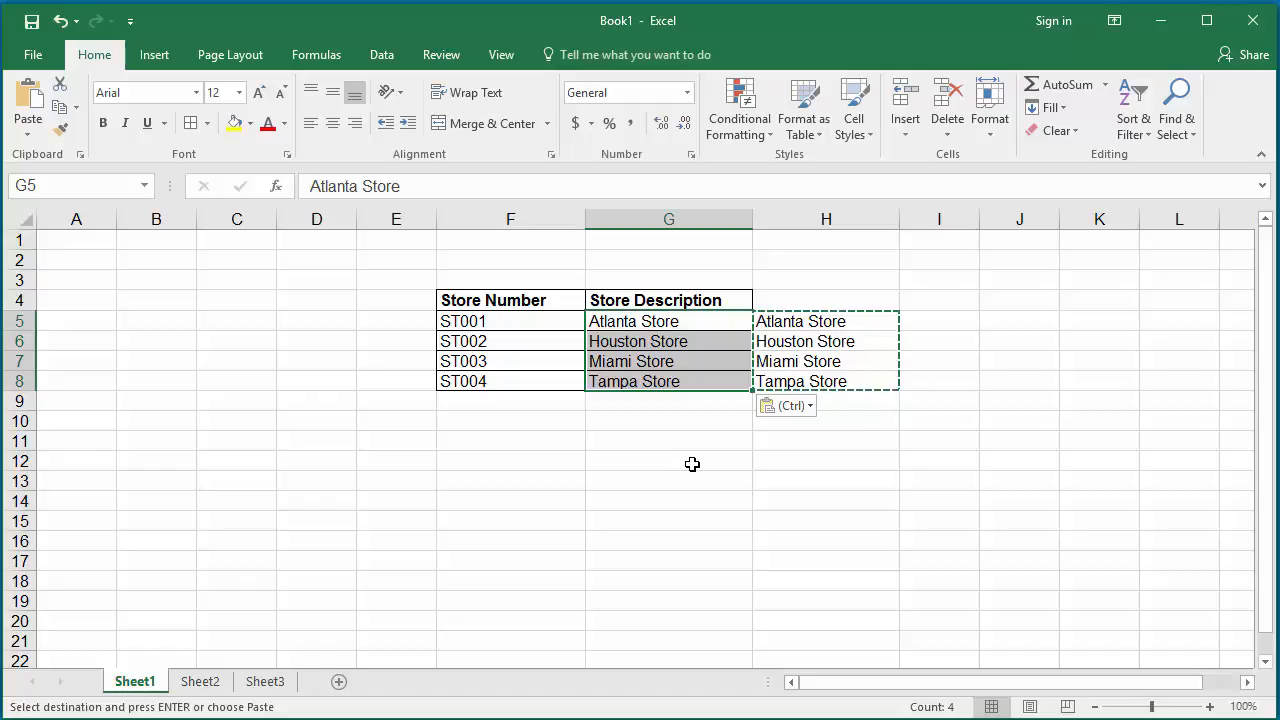
Step: Delete the entire helper column H of CLEAN formulas
click(800, 321)
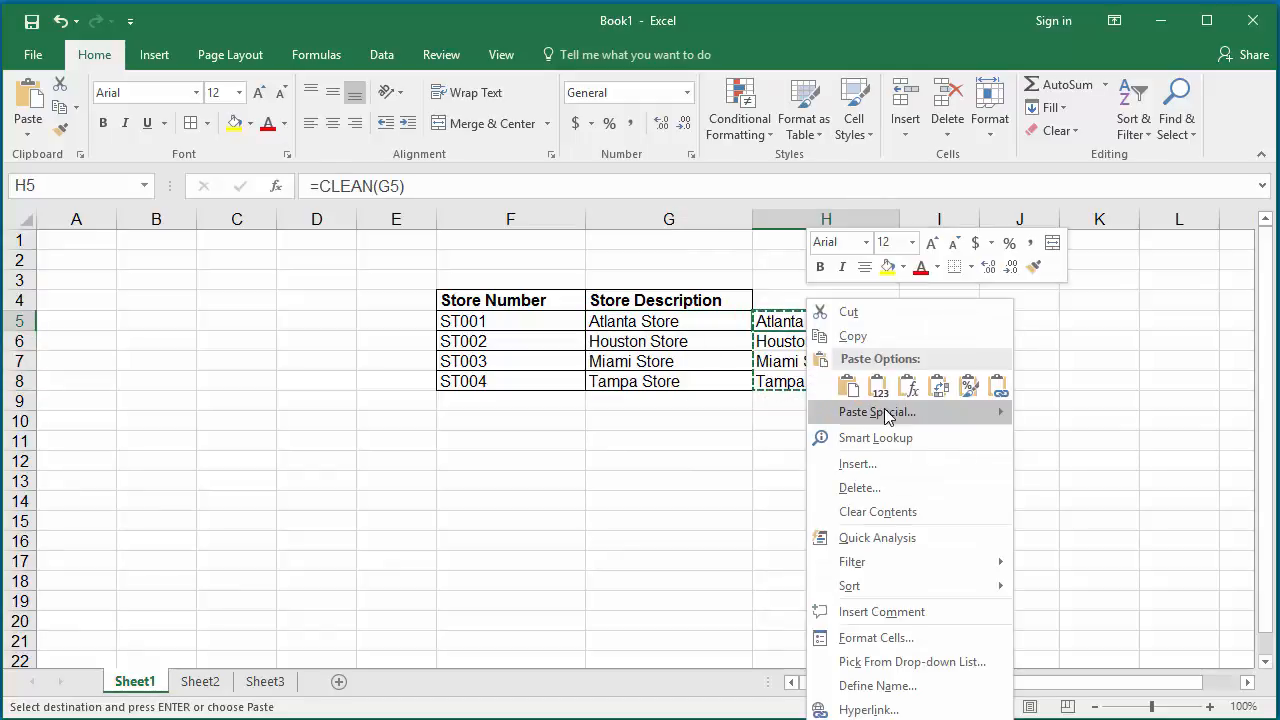
mouse_move(877, 537)
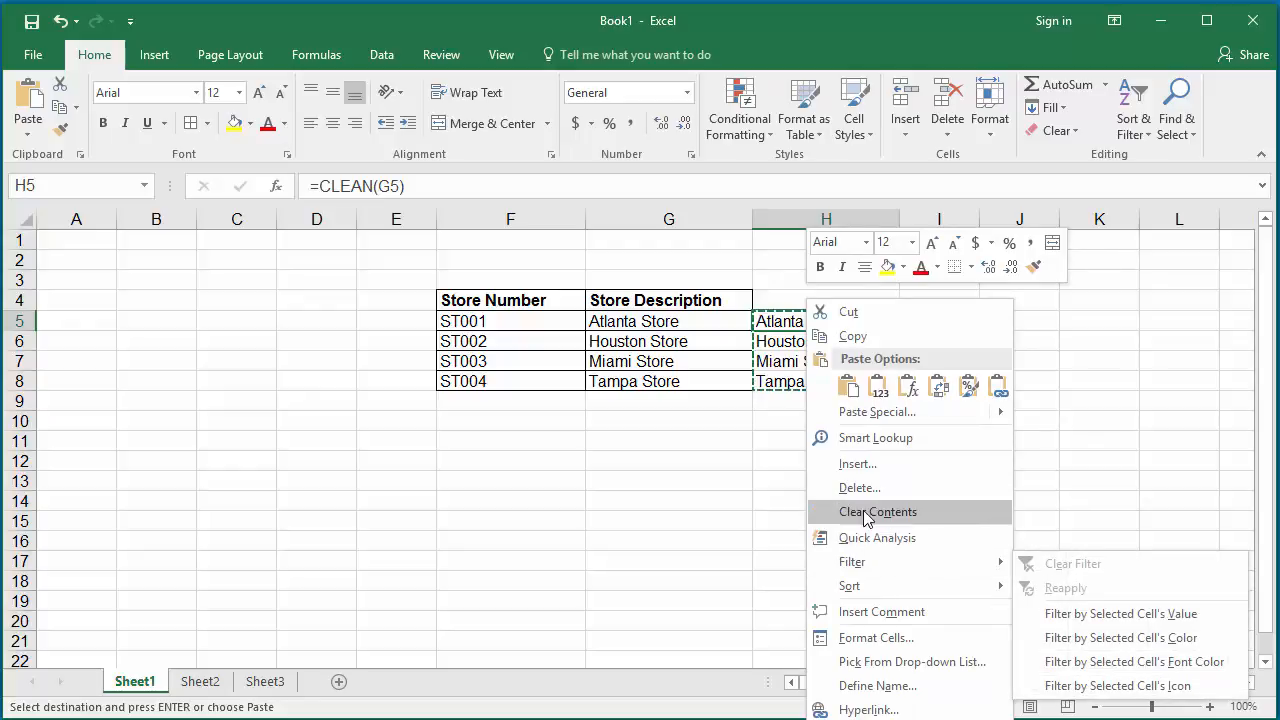
click(860, 487)
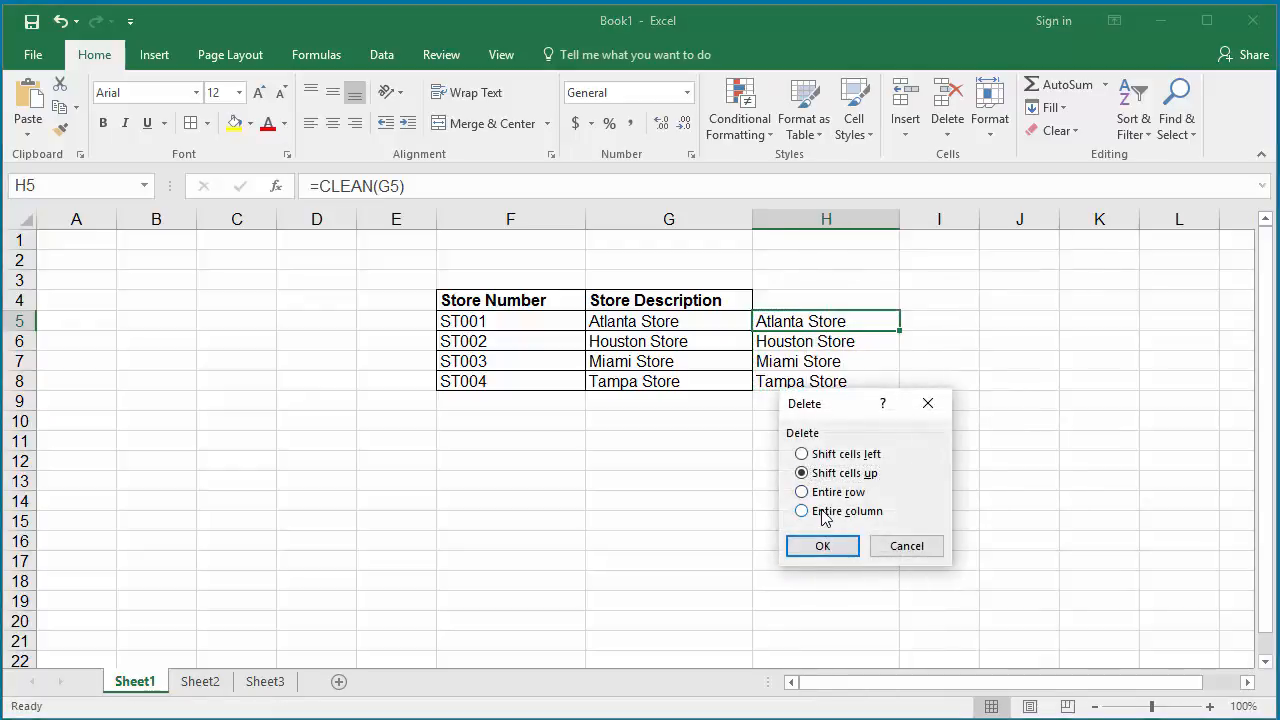
click(801, 511)
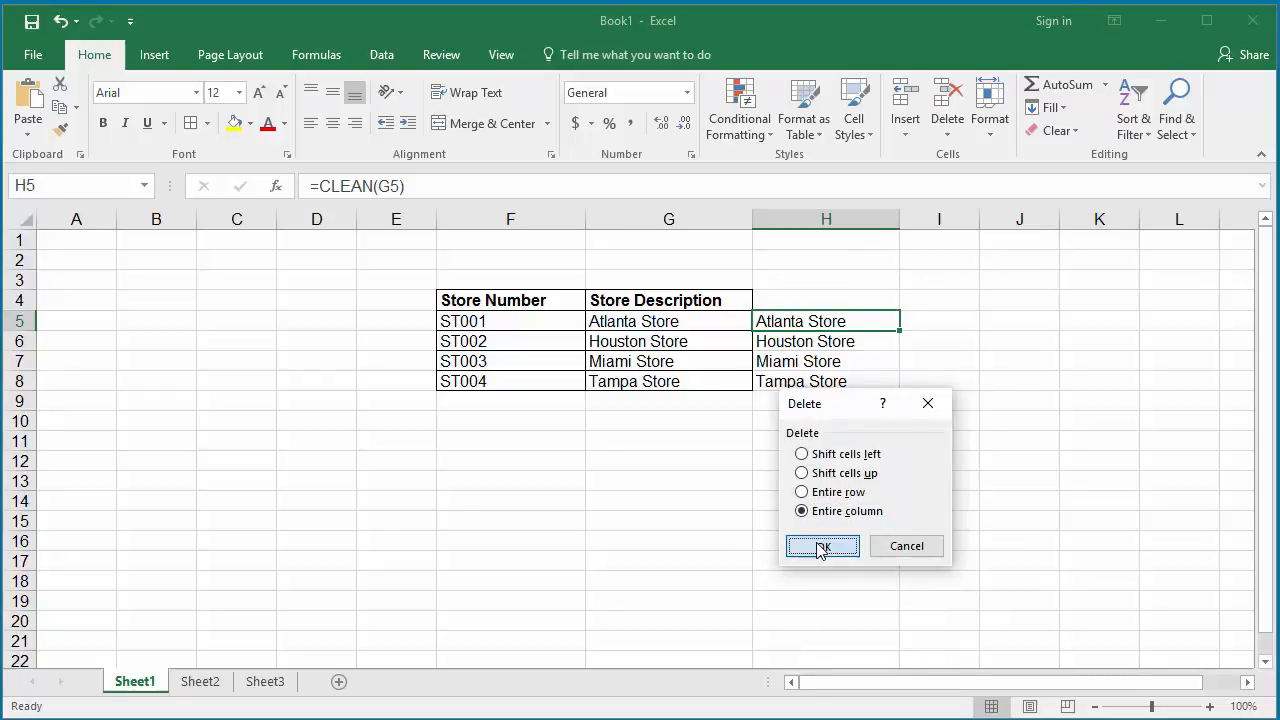
click(821, 546)
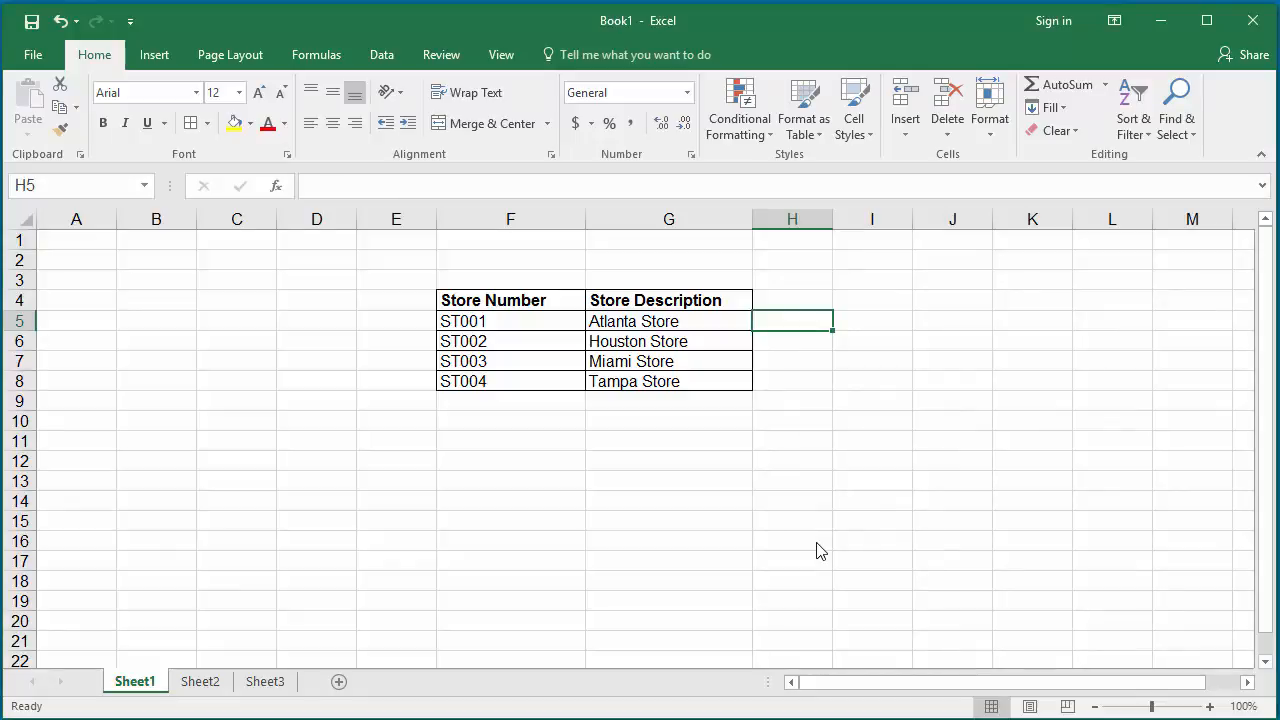
mouse_move(671, 638)
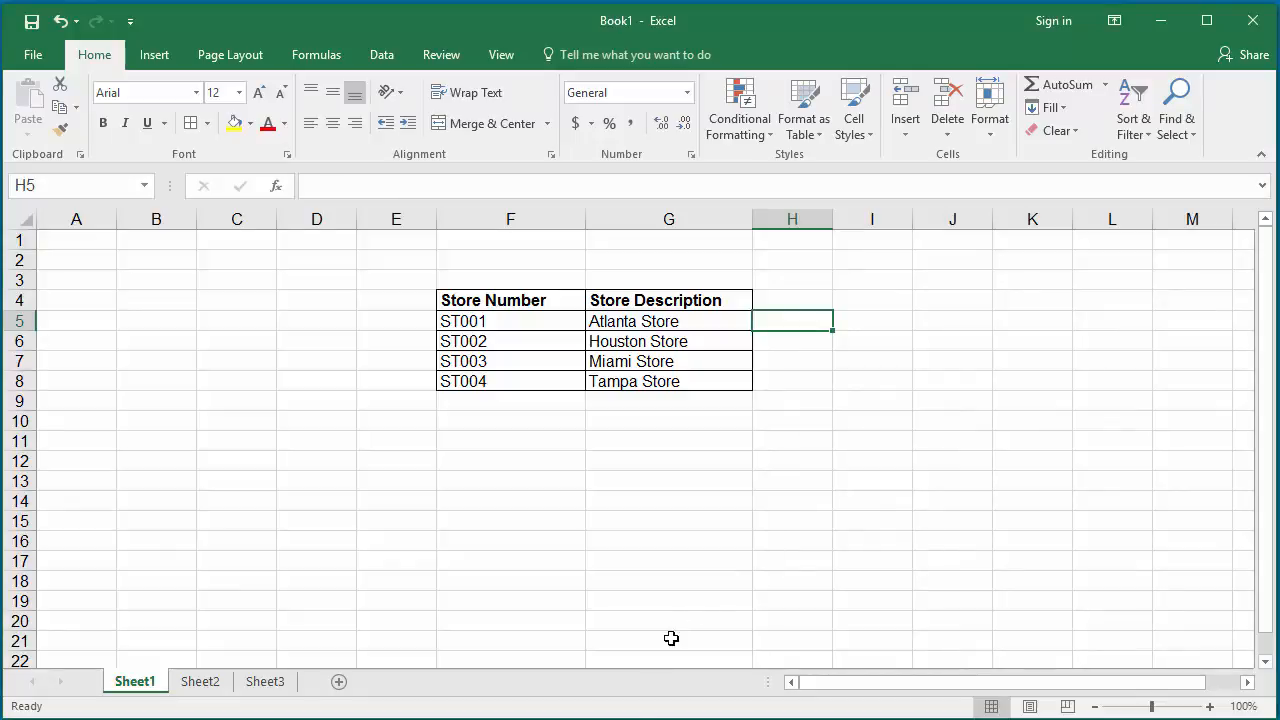